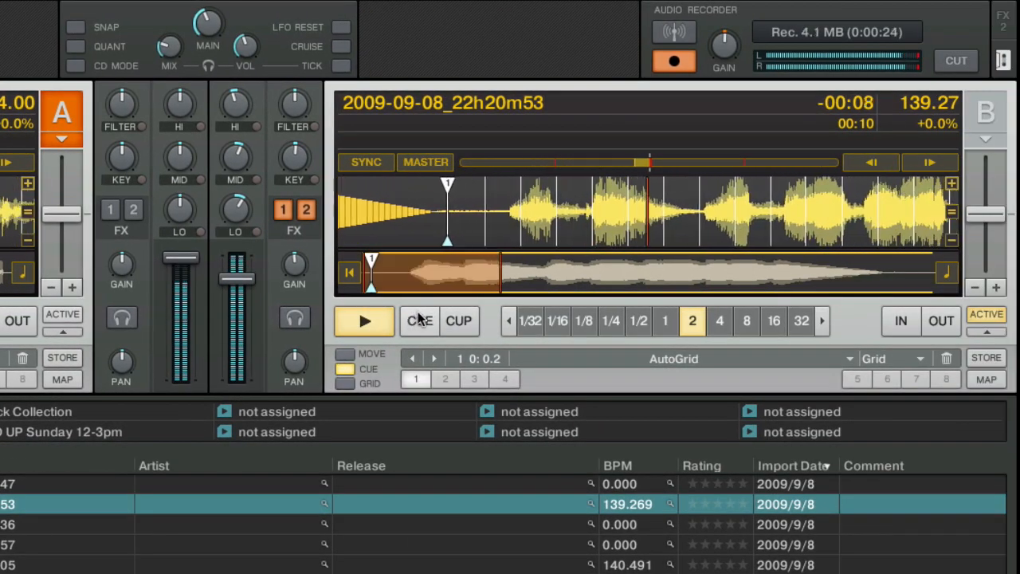
# Talk over the track in deck B before heading to the Dock
pyautogui.click(364, 320)
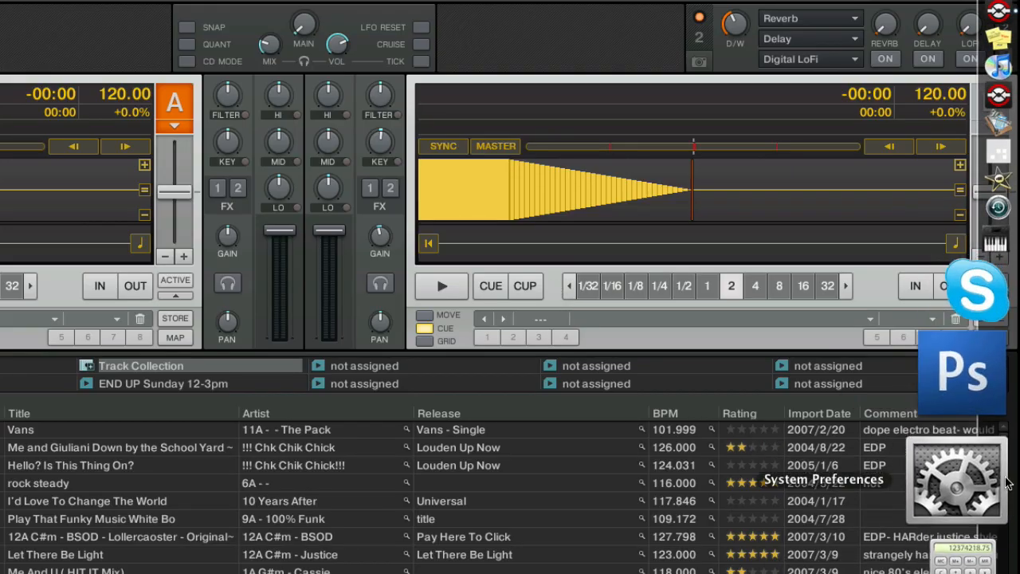
# Bring up the Sound pane of System Preferences on its input settings
pyautogui.click(956, 479)
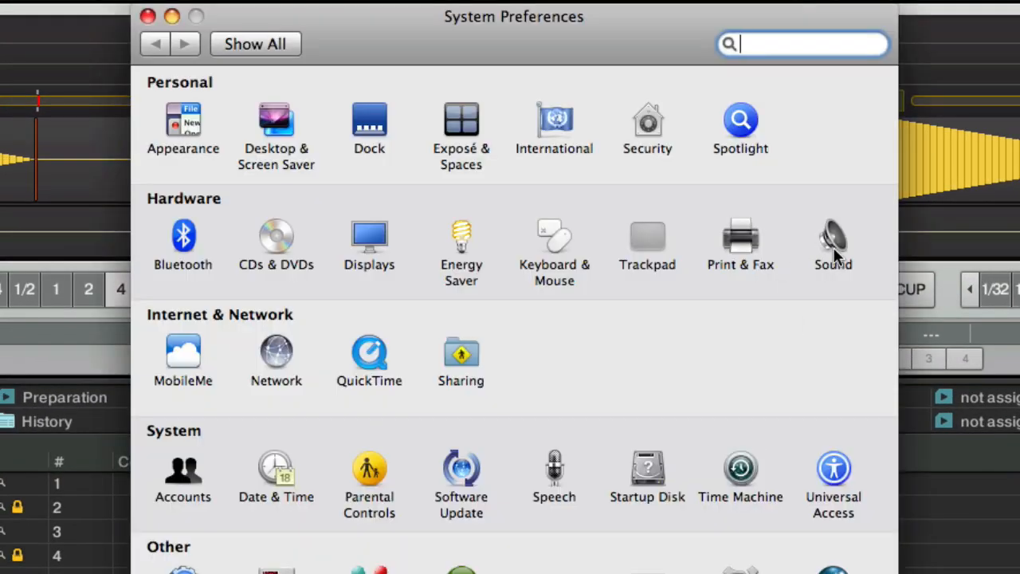
pyautogui.click(832, 239)
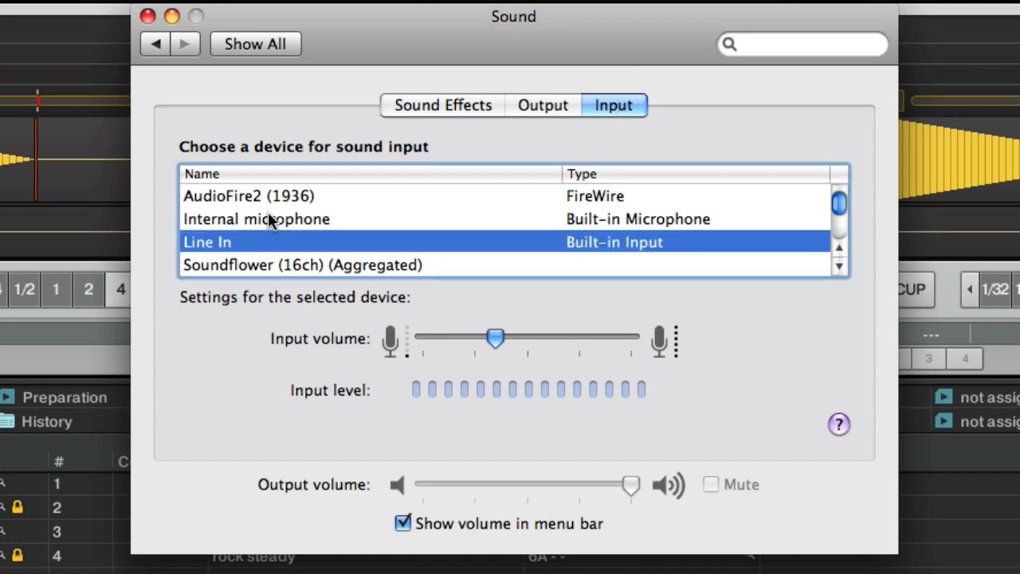
# Make the internal microphone the input device with its volume at about three-quarters
pyautogui.click(256, 220)
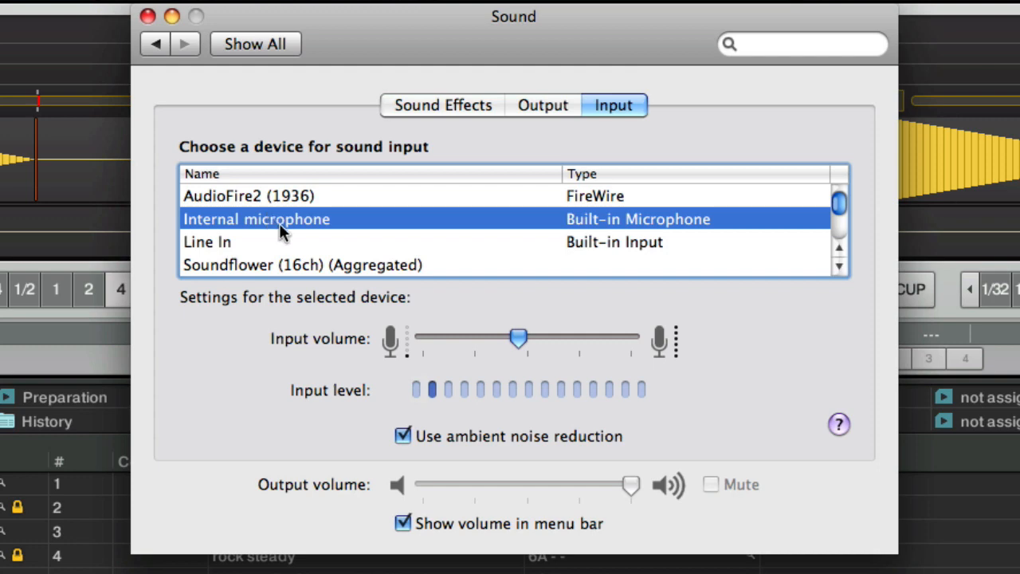
pyautogui.moveTo(480, 390)
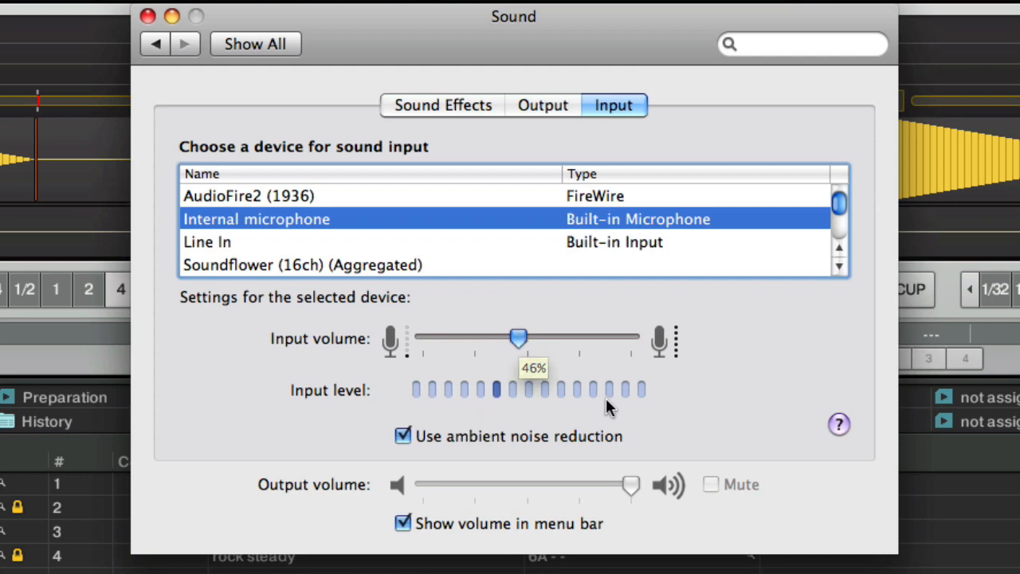
pyautogui.moveTo(518, 338); pyautogui.dragTo(580, 338)
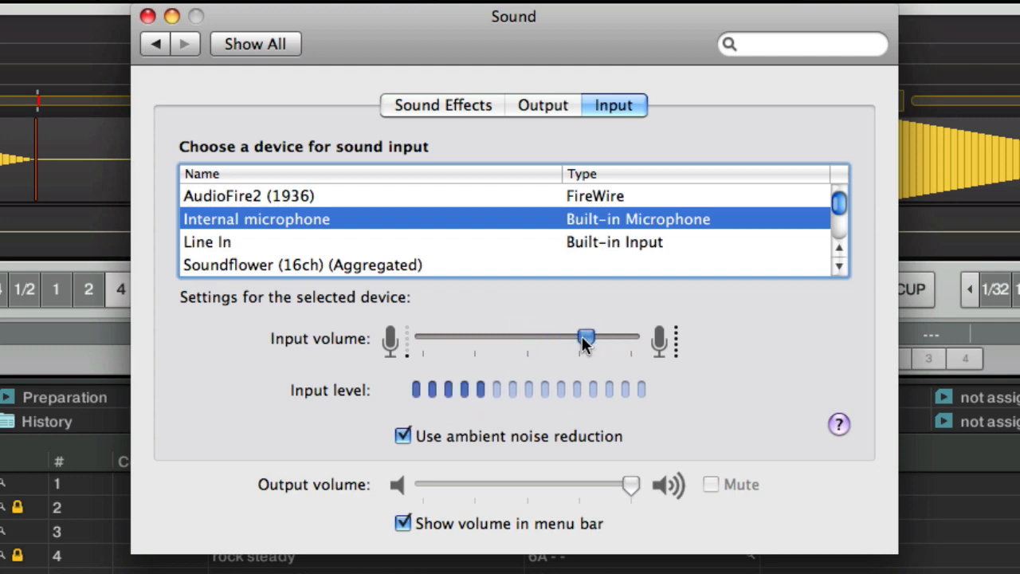
pyautogui.moveTo(587, 338); pyautogui.dragTo(571, 338)
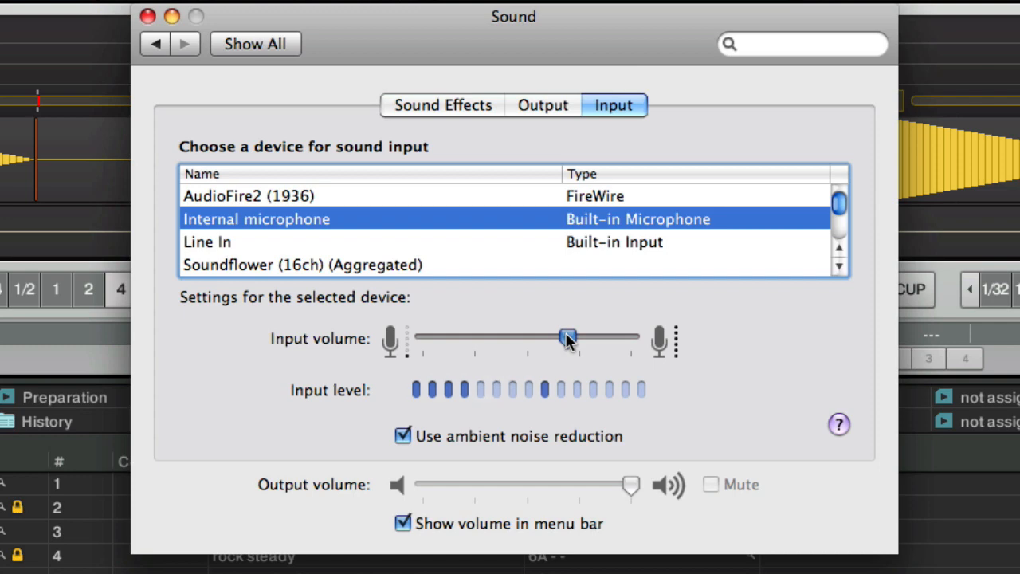
pyautogui.moveTo(567, 338); pyautogui.dragTo(596, 338)
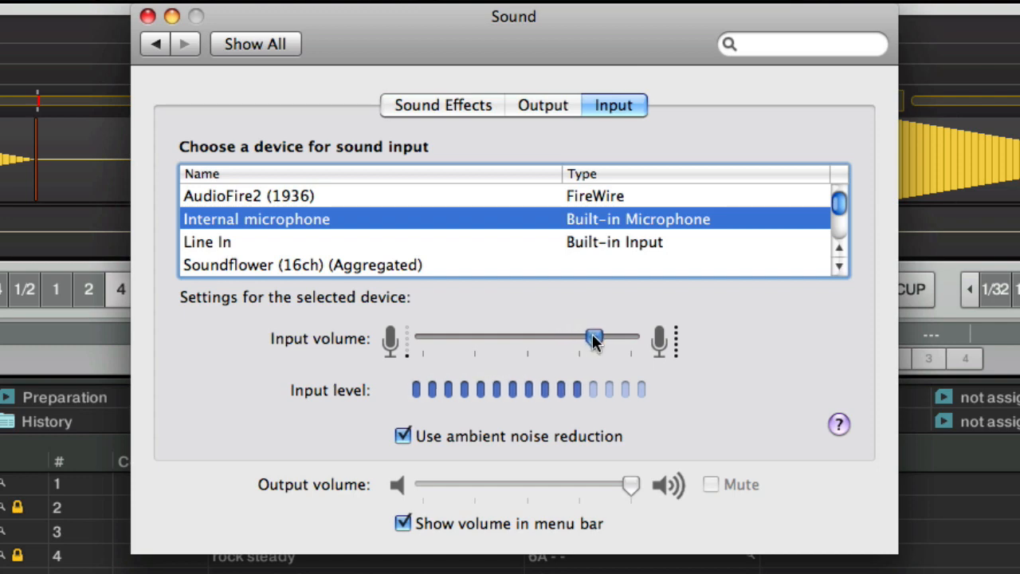
pyautogui.moveTo(592, 336); pyautogui.dragTo(582, 336)
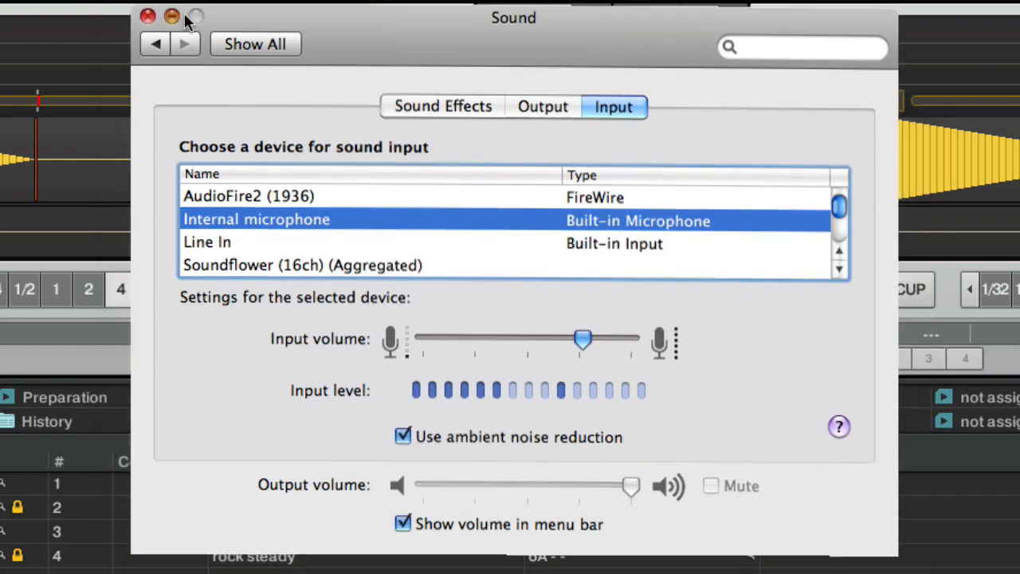
# Leave System Preferences and show Traktor's Audio Setup device list with Built-in Input (4 In, 2 Out)
pyautogui.click(147, 16)
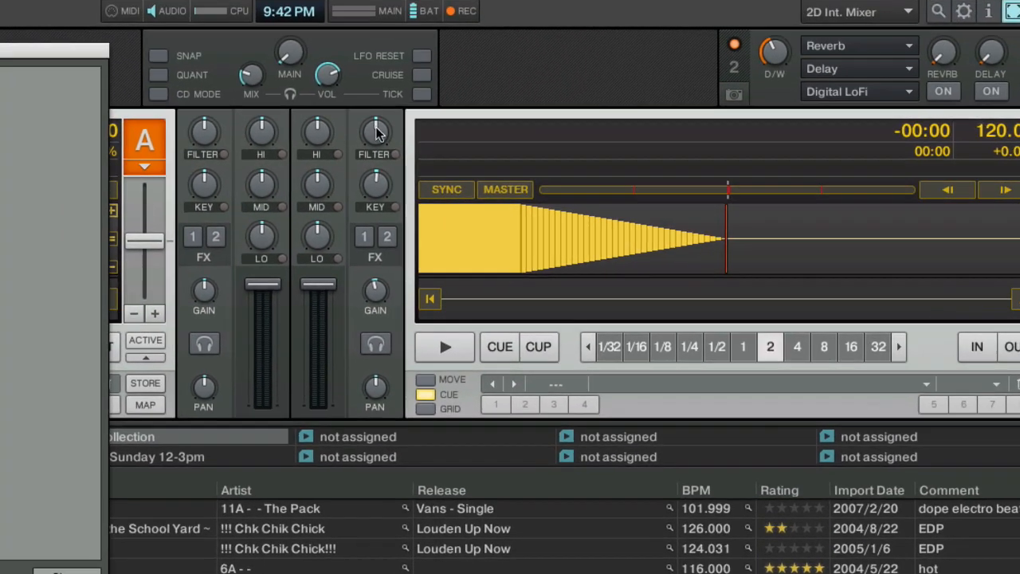
pyautogui.click(963, 11)
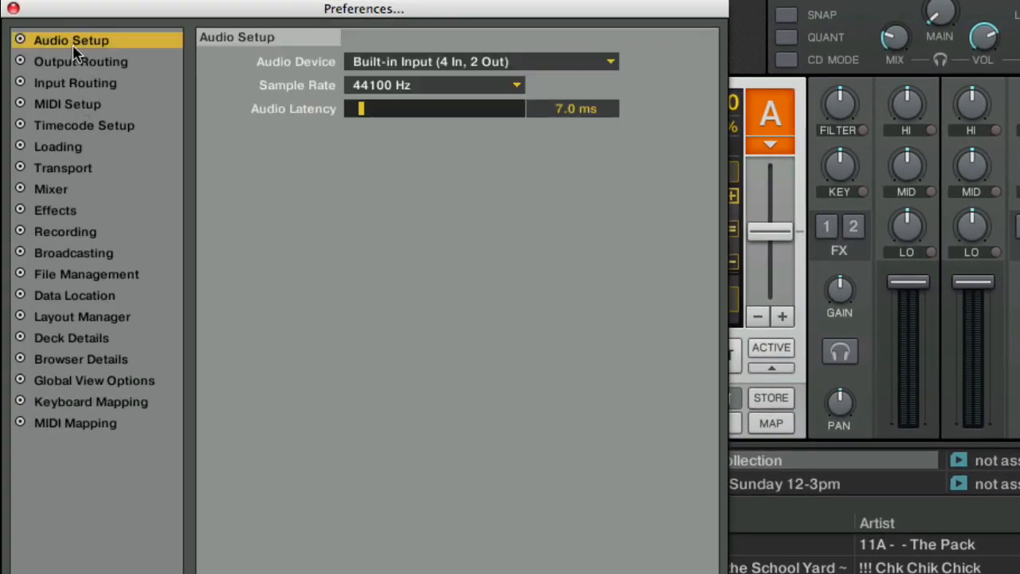
pyautogui.click(481, 60)
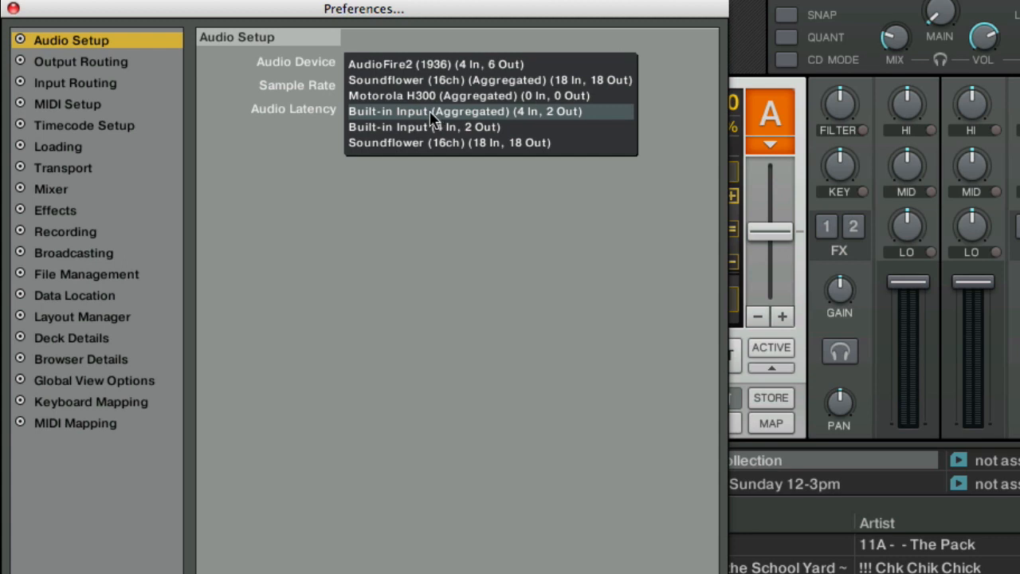
pyautogui.moveTo(274, 111)
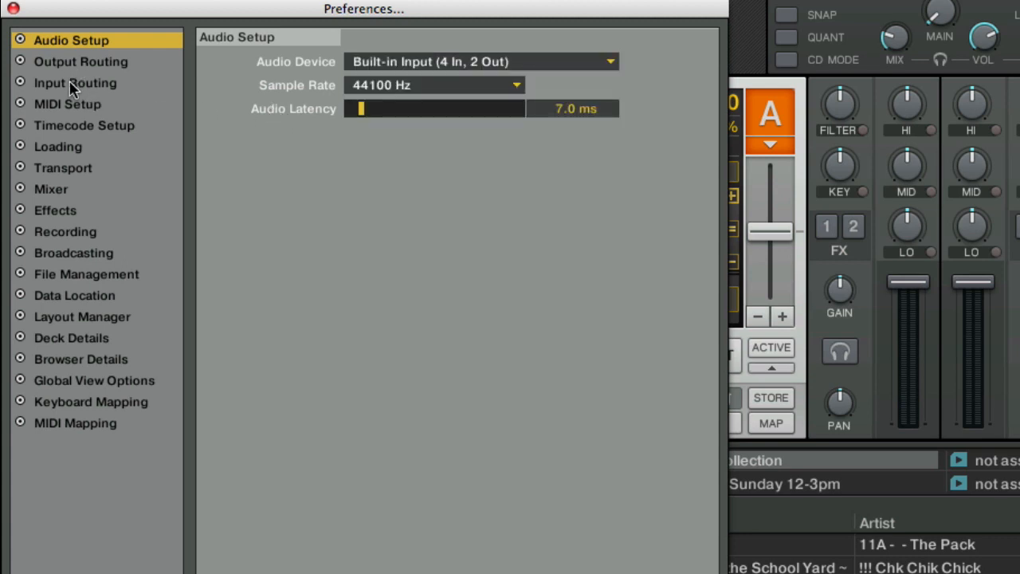
# Review Output Routing with monitor on Built-in Output Out 0 and Out 1
pyautogui.click(80, 61)
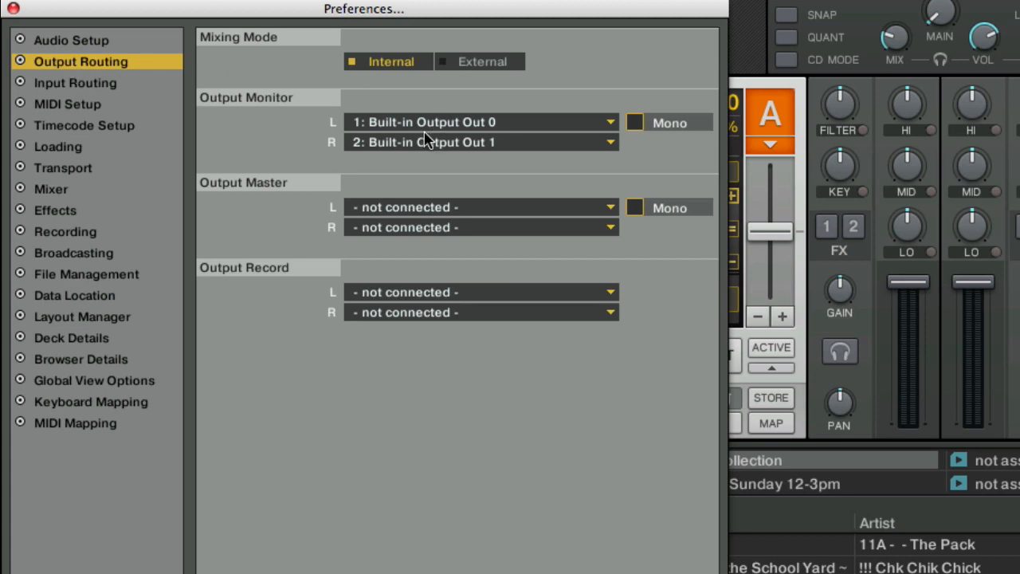
pyautogui.moveTo(508, 156)
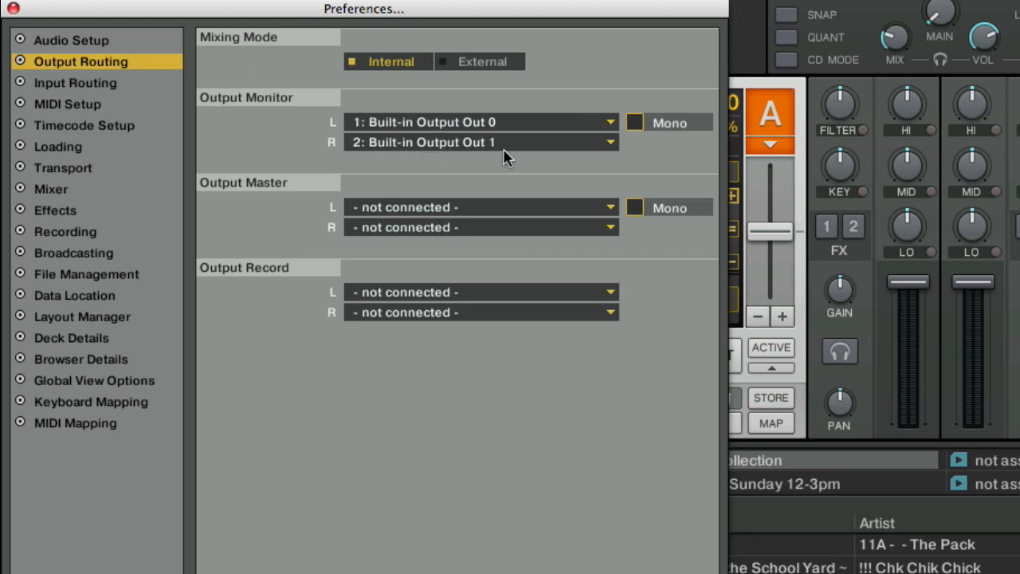
pyautogui.moveTo(475, 153)
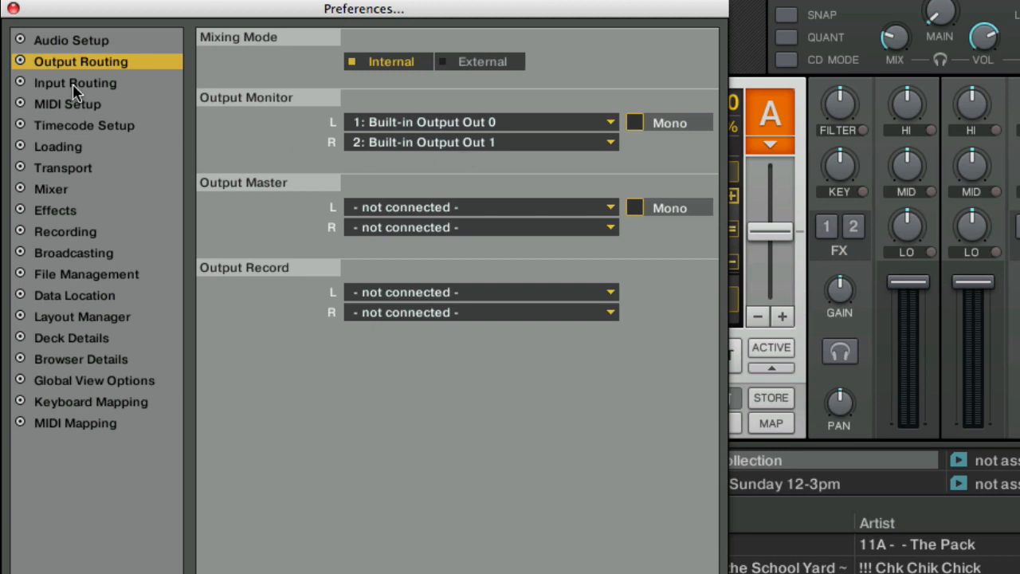
# Route Built-in Microphone In 0 and In 1 to input channel B, leaving channel A unconnected
pyautogui.click(75, 83)
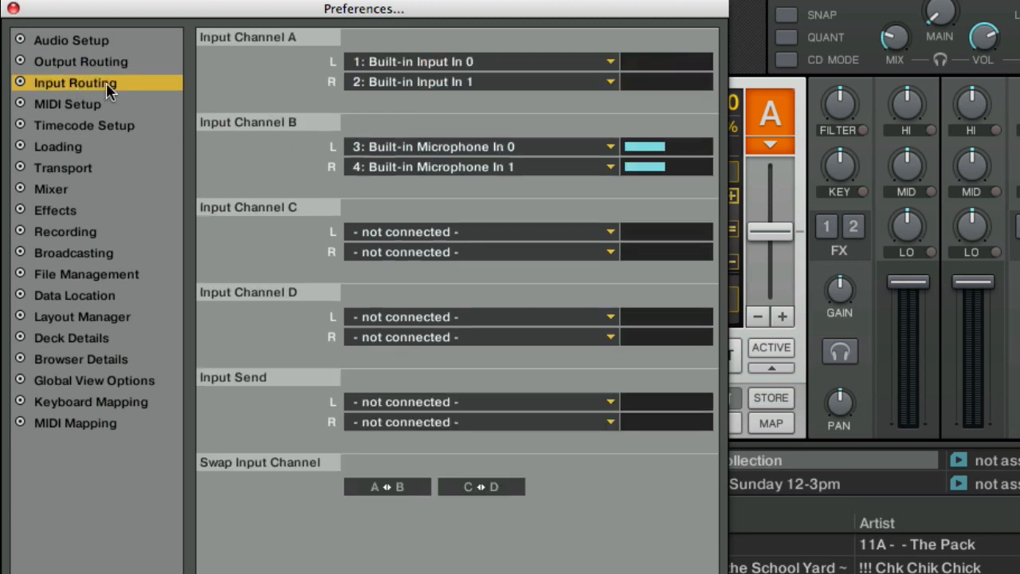
pyautogui.click(481, 147)
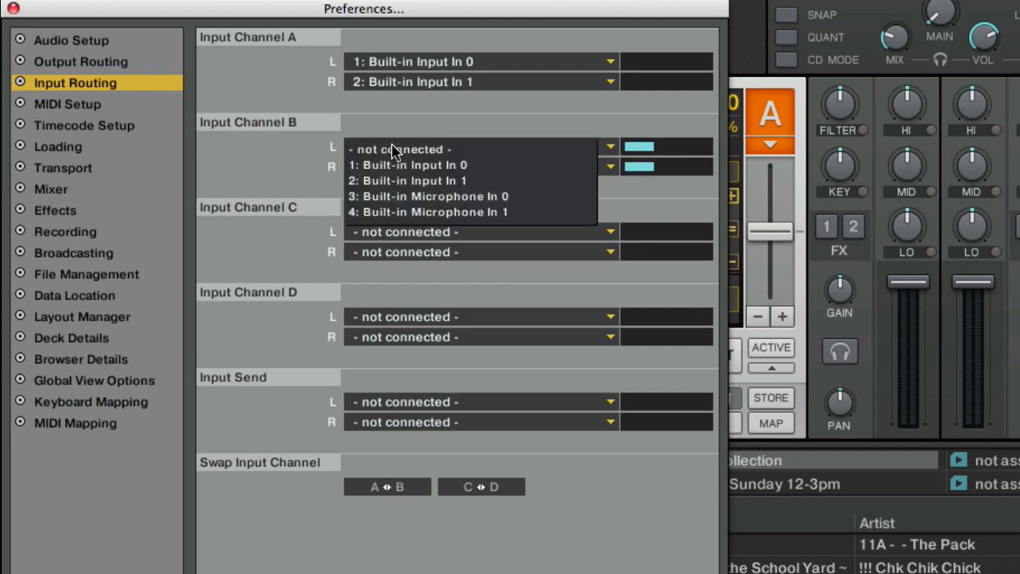
pyautogui.moveTo(396, 165)
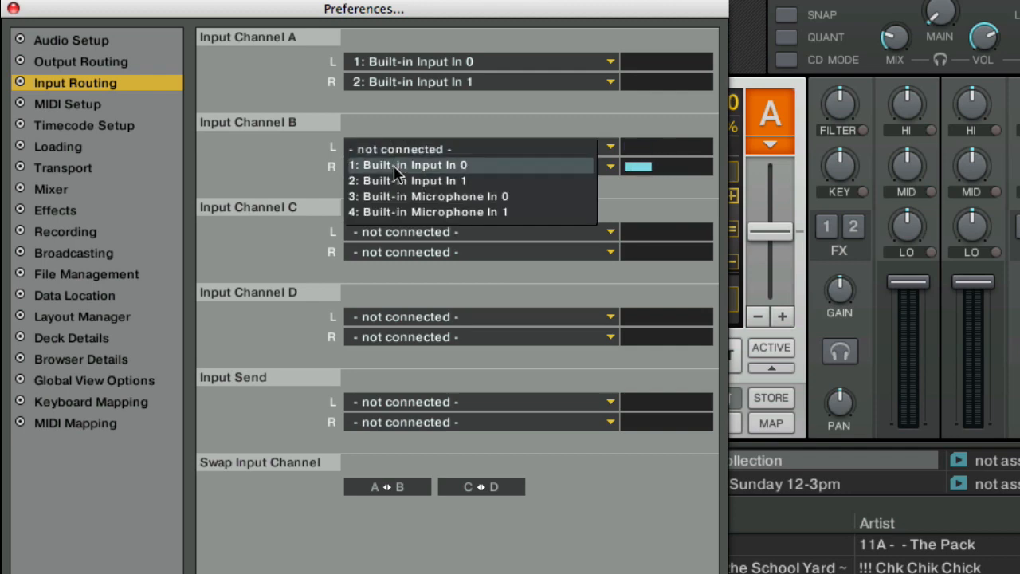
pyautogui.click(413, 164)
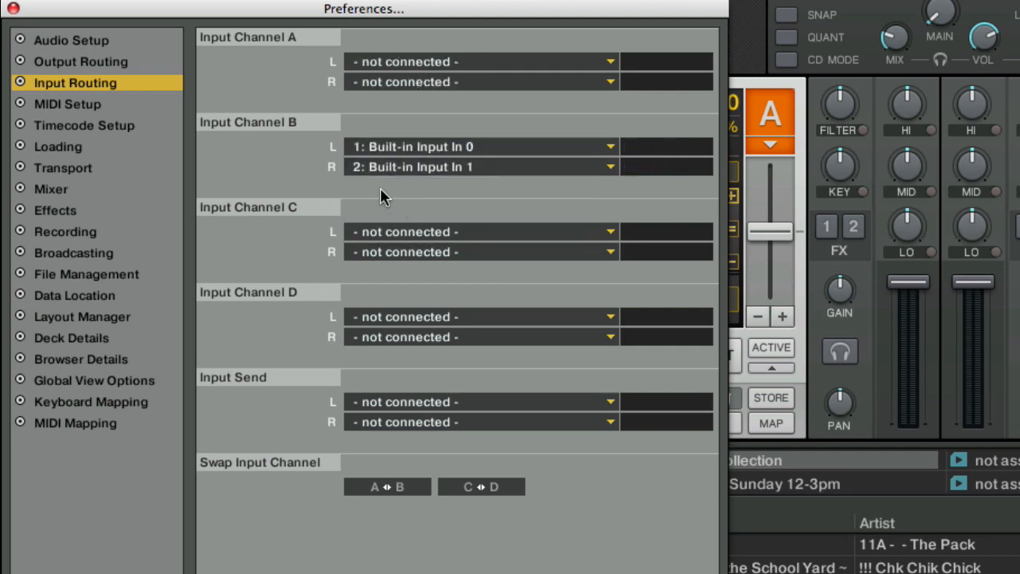
pyautogui.click(481, 147)
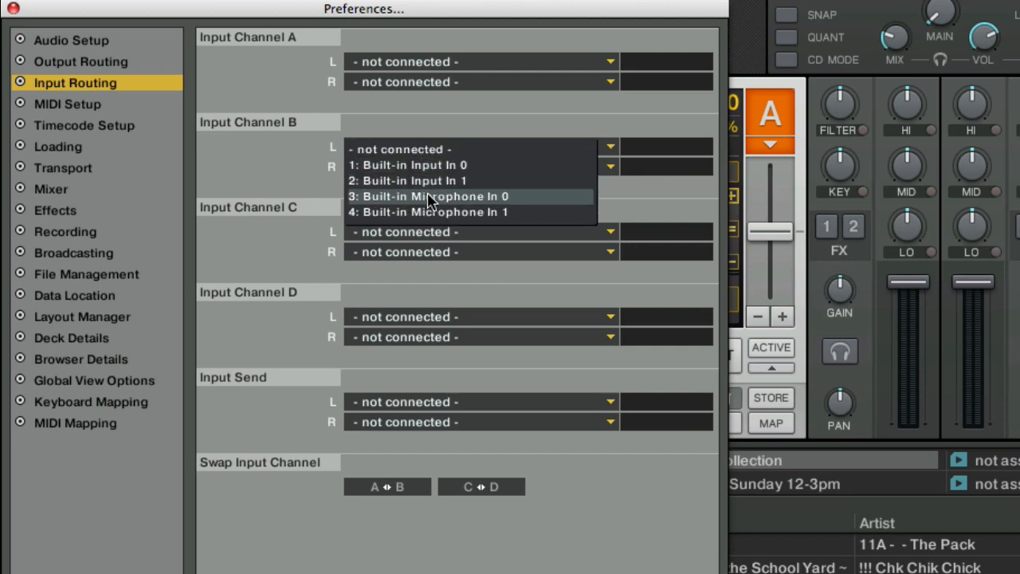
pyautogui.click(430, 196)
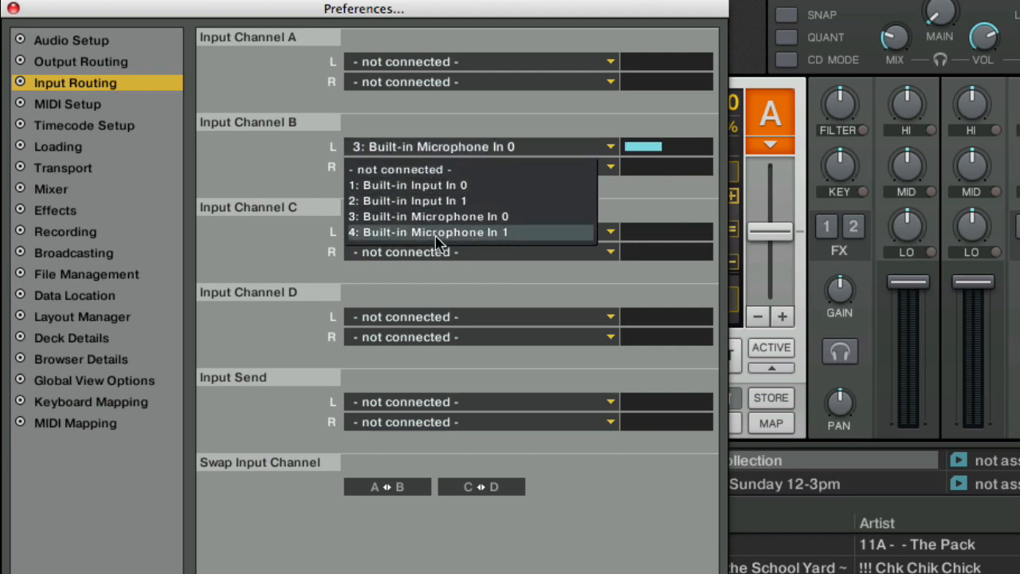
pyautogui.click(434, 232)
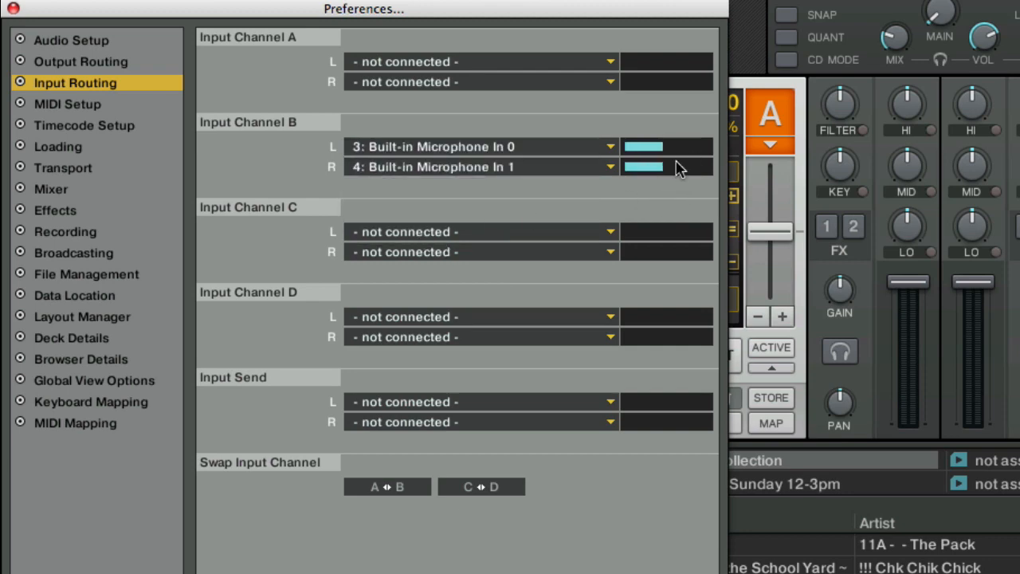
pyautogui.moveTo(354, 176)
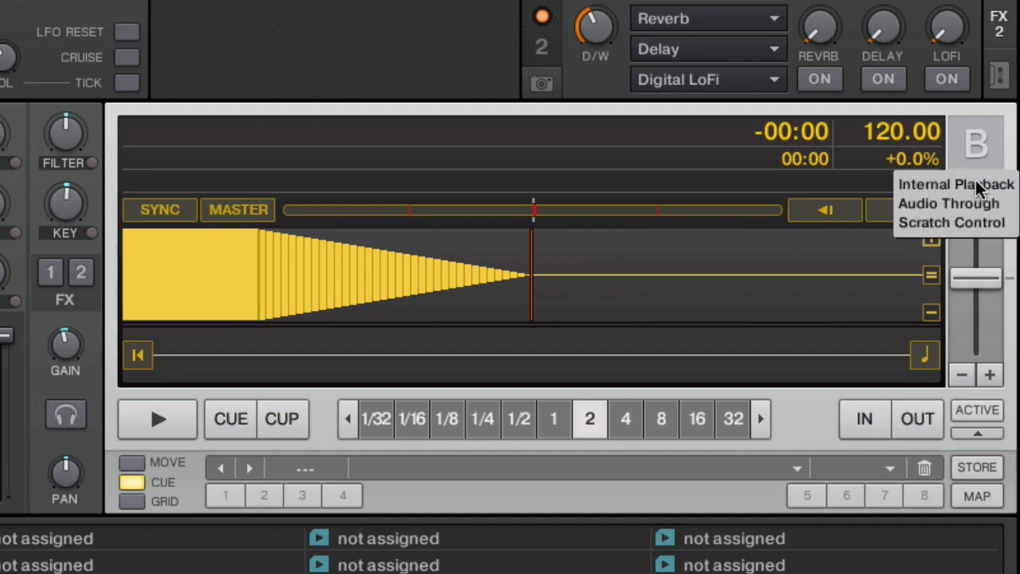
pyautogui.moveTo(956, 185)
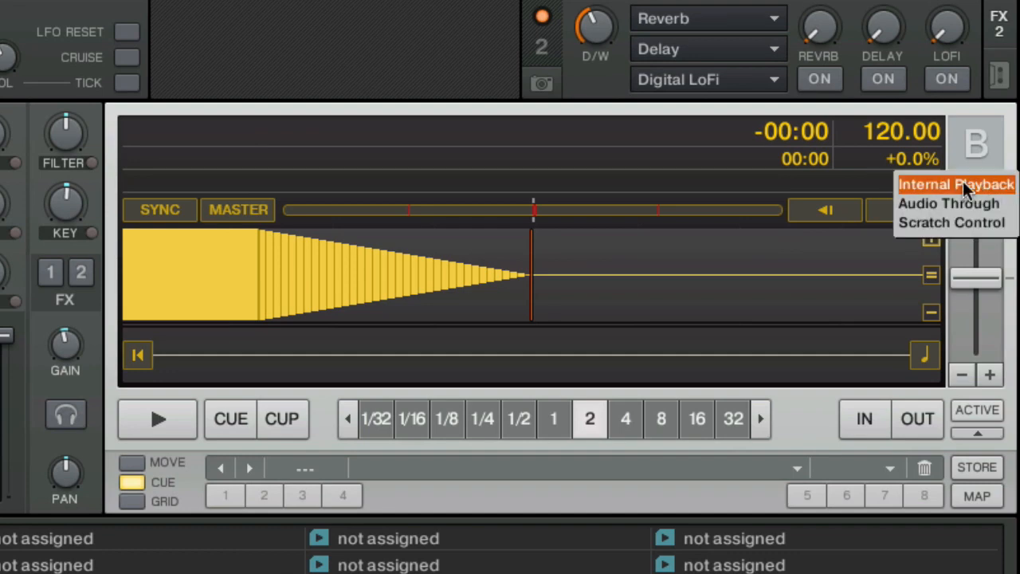
pyautogui.moveTo(911, 190)
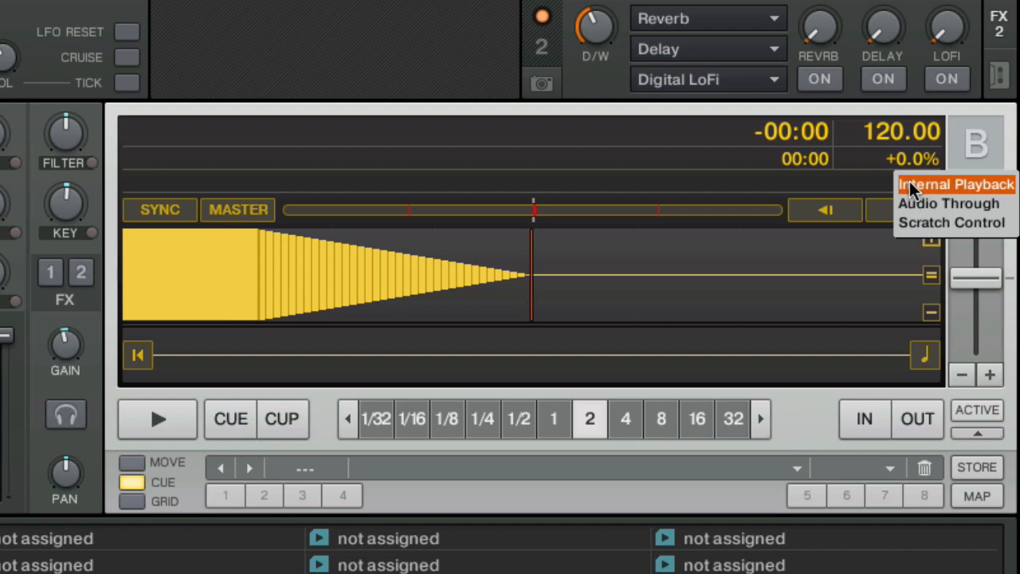
# Switch deck B to Audio Through so it passes the live microphone input
pyautogui.click(948, 203)
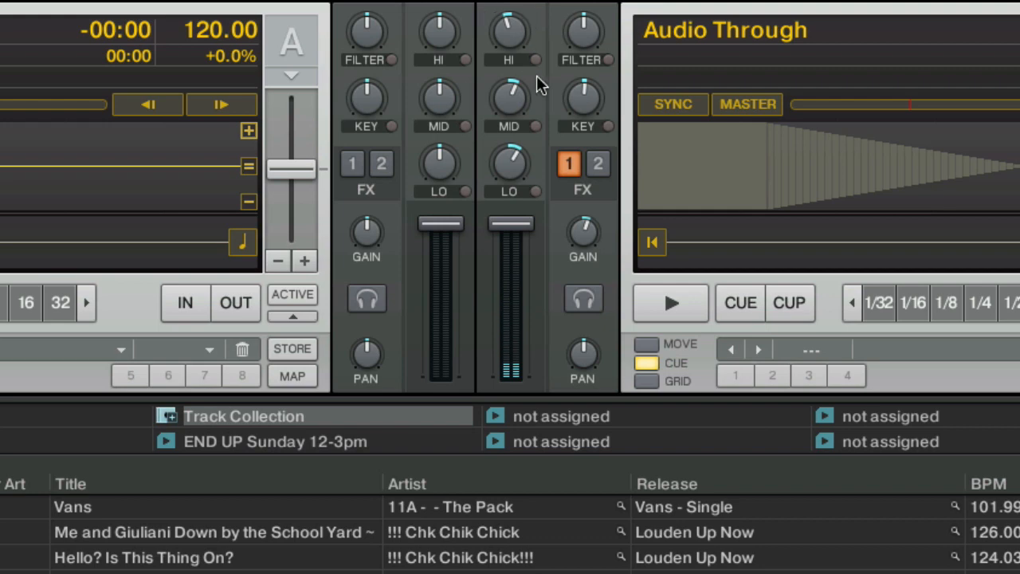
# Assign deck B's mixer channel to FX unit 1
pyautogui.click(568, 163)
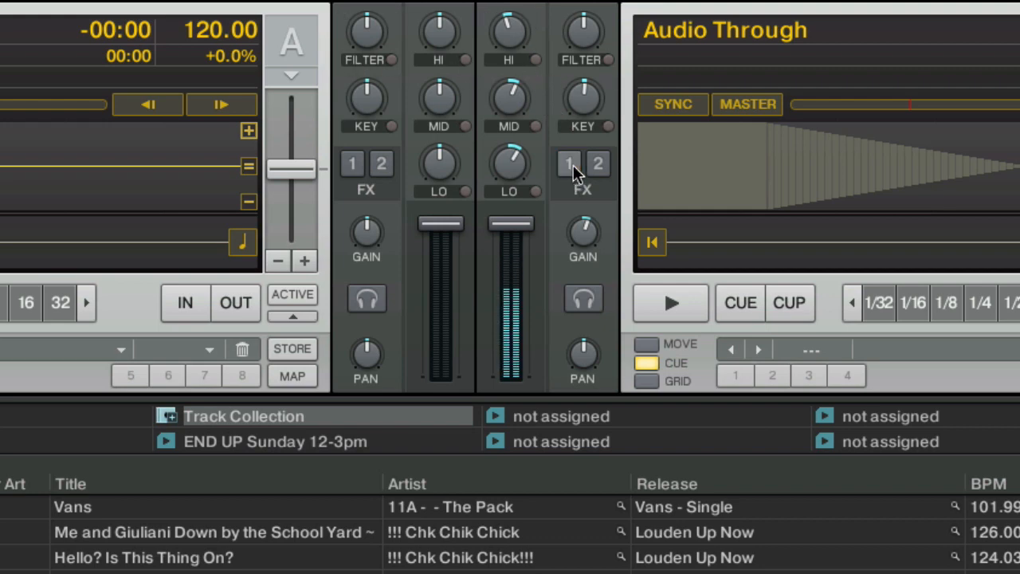
pyautogui.click(569, 162)
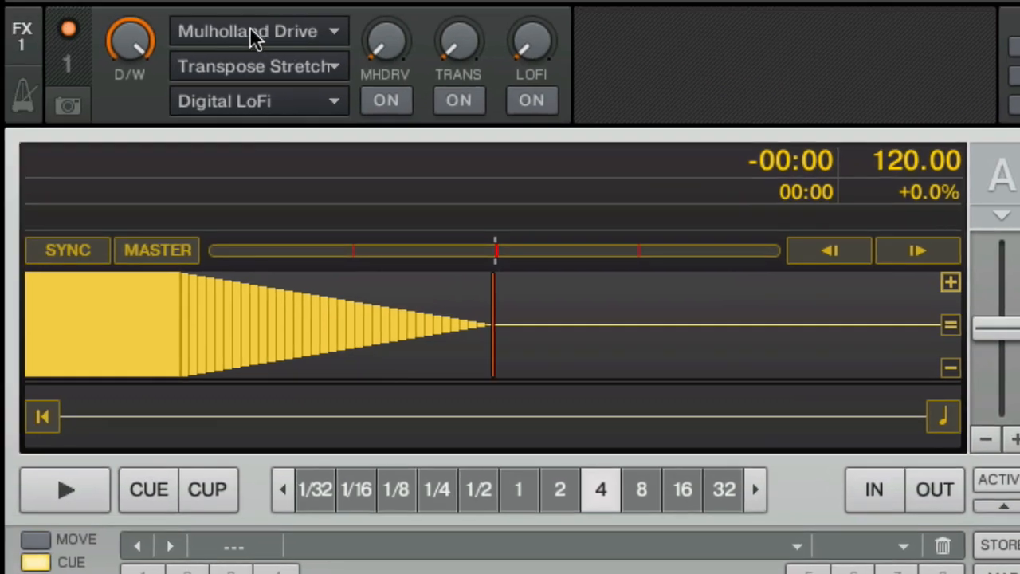
# Keep Mulholland Drive in the first slot of FX unit 1 and switch it on
pyautogui.click(247, 32)
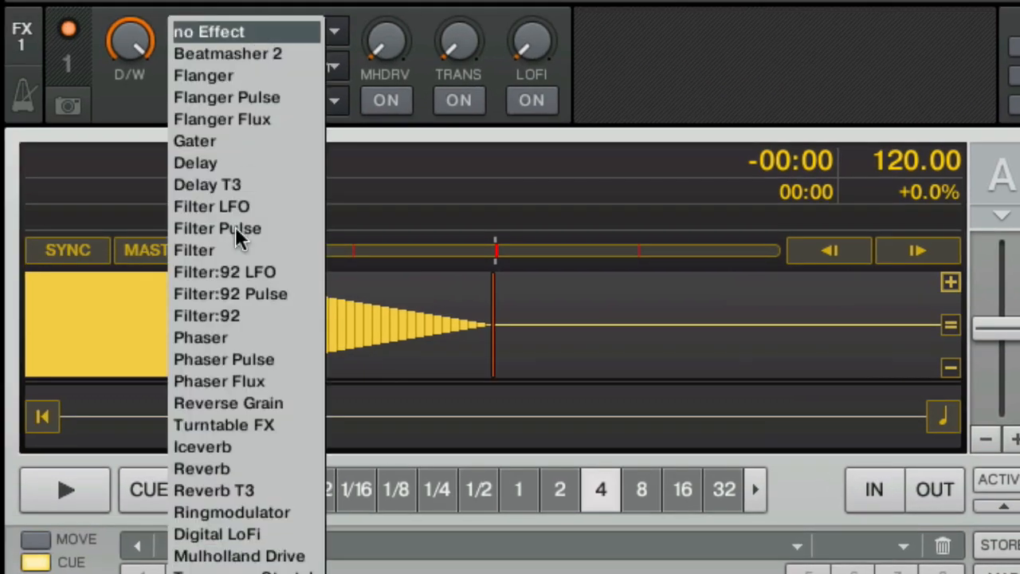
pyautogui.click(239, 554)
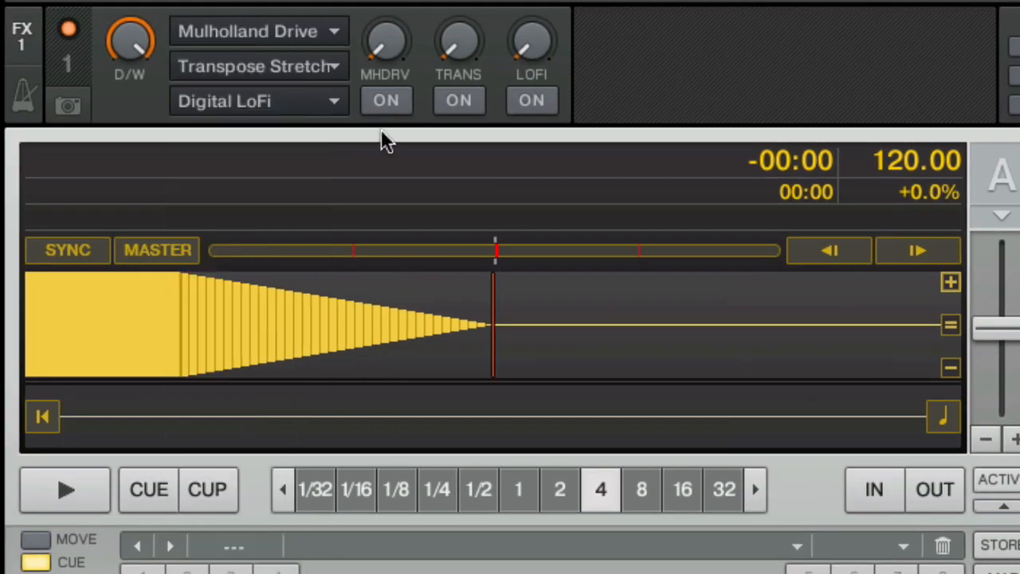
pyautogui.click(386, 99)
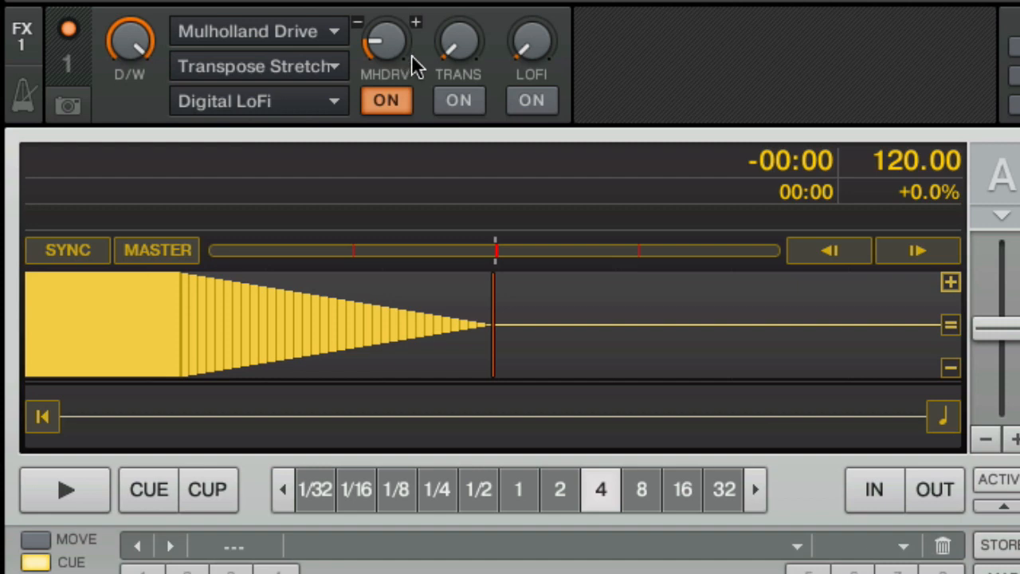
pyautogui.moveTo(306, 72)
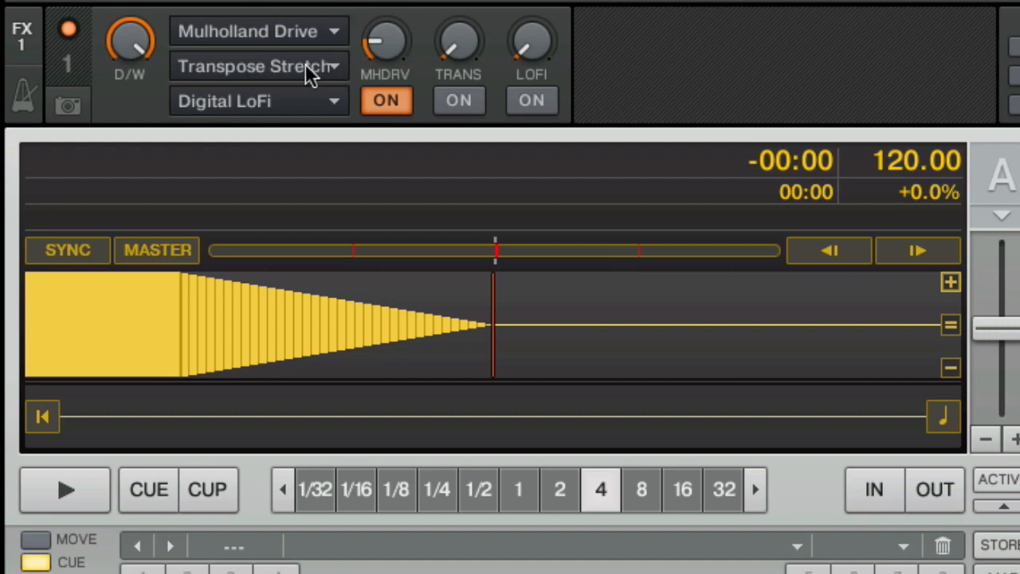
# Try Transpose Stretch briefly then leave it off, and switch Digital LoFi on
pyautogui.click(459, 100)
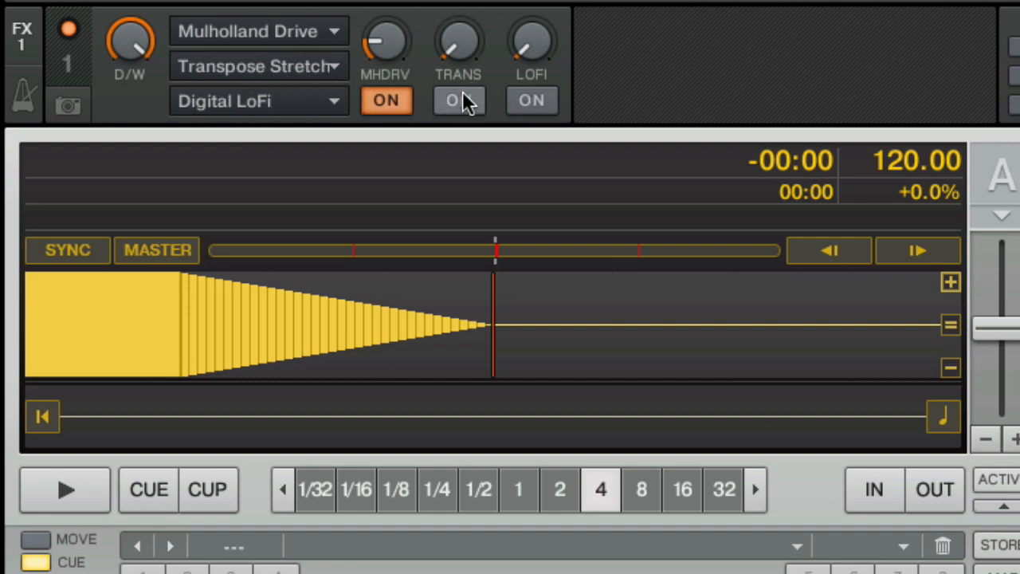
pyautogui.click(459, 100)
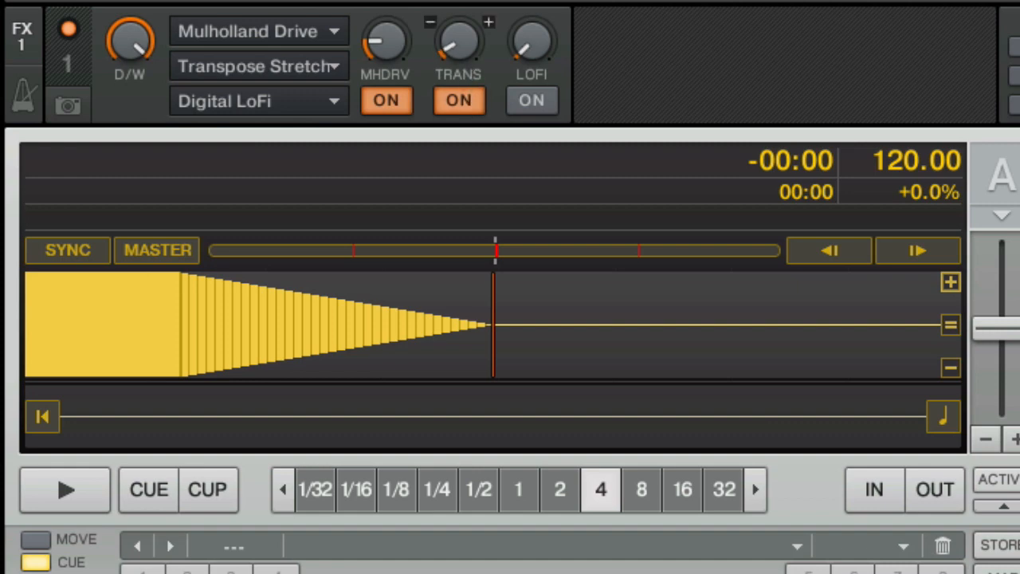
pyautogui.moveTo(459, 44); pyautogui.dragTo(470, 35)
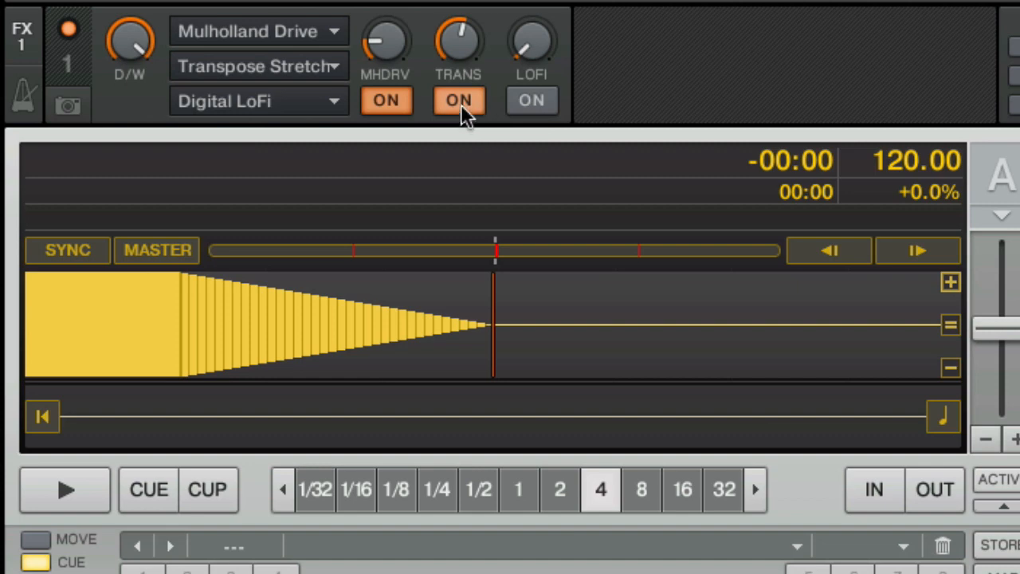
pyautogui.click(459, 99)
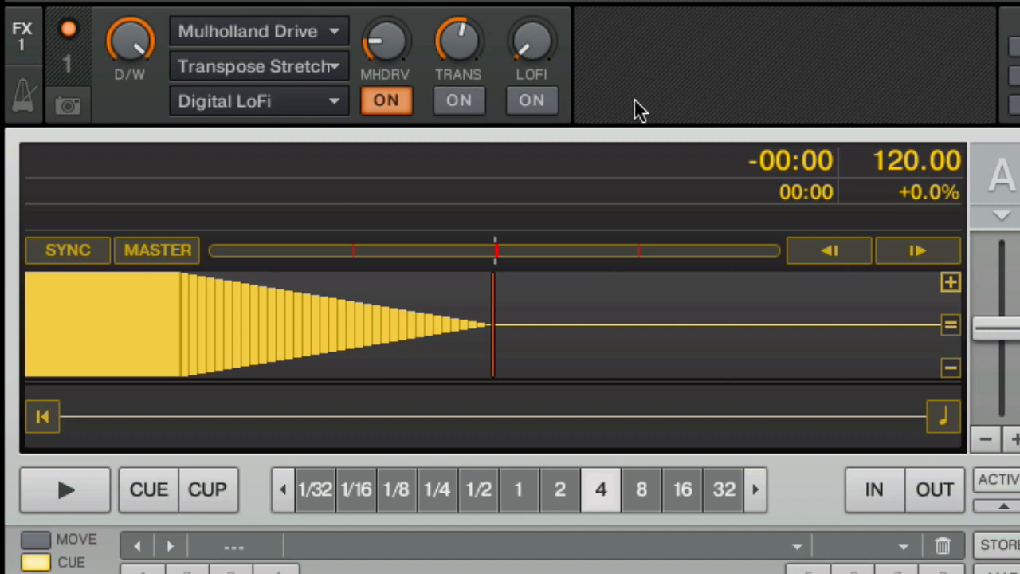
pyautogui.click(533, 100)
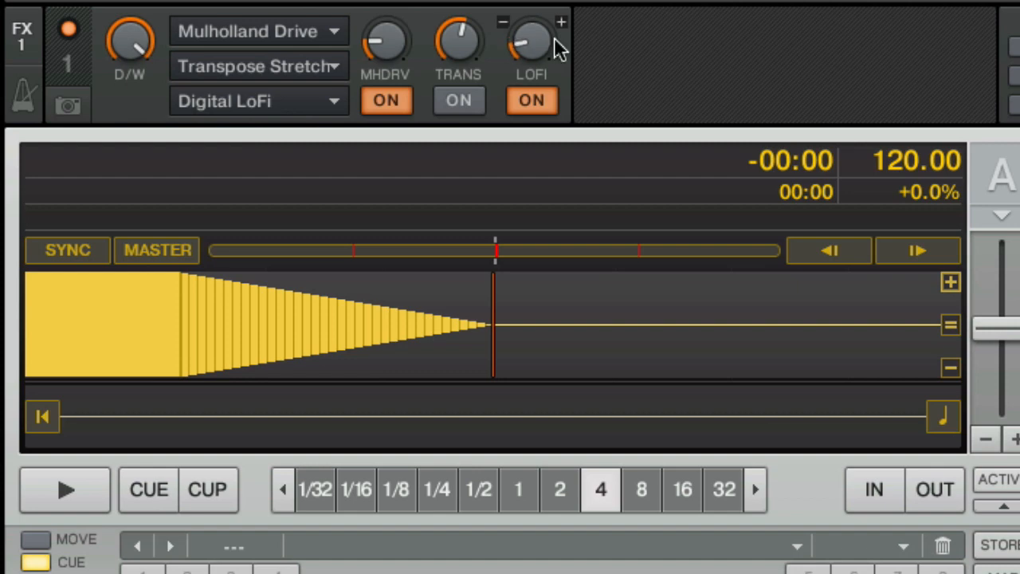
pyautogui.moveTo(532, 48)
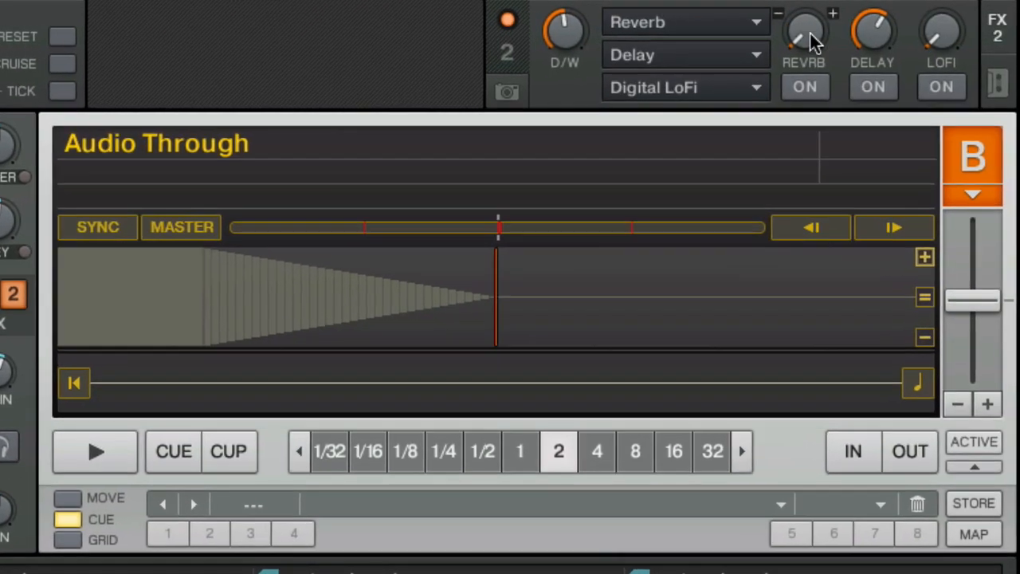
# Switch on Reverb and Delay in FX unit 2 and set the dry/wet knob
pyautogui.click(805, 86)
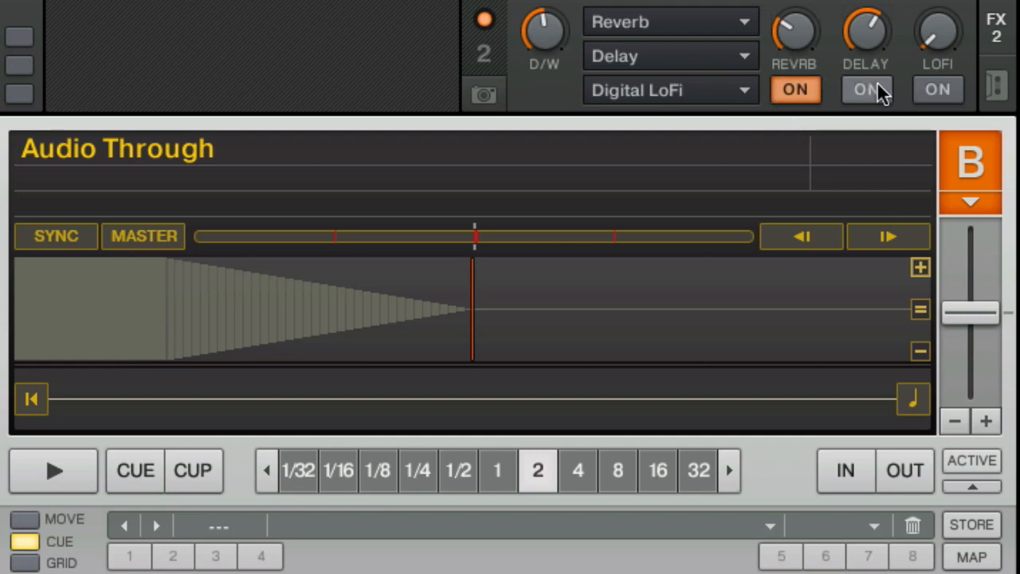
pyautogui.click(865, 89)
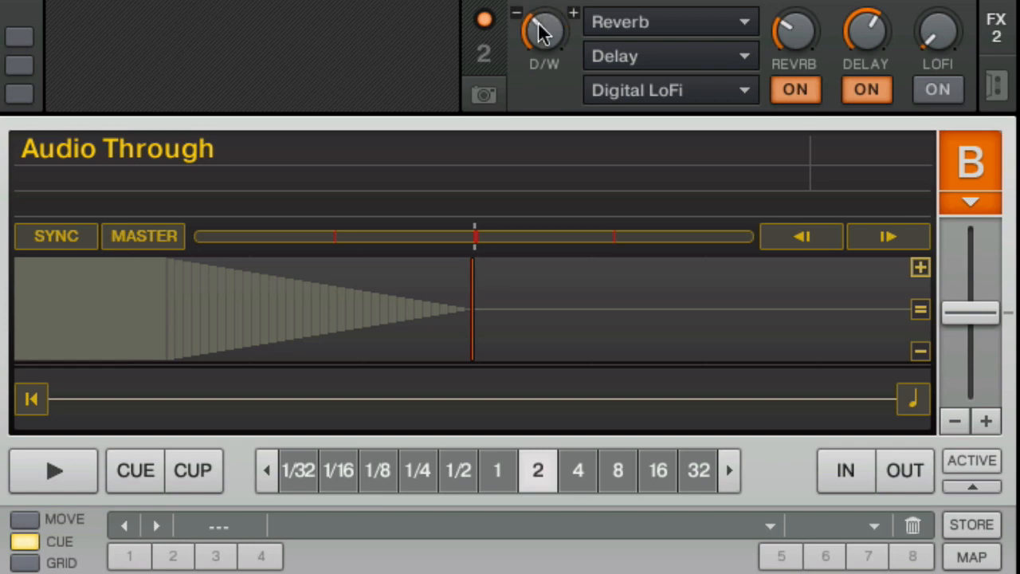
pyautogui.moveTo(687, 110)
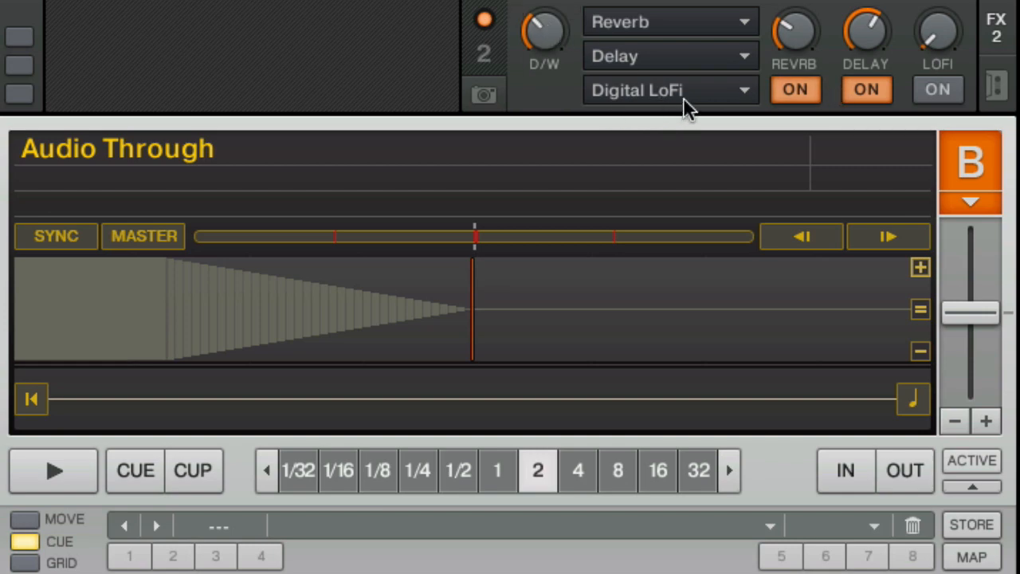
pyautogui.click(669, 89)
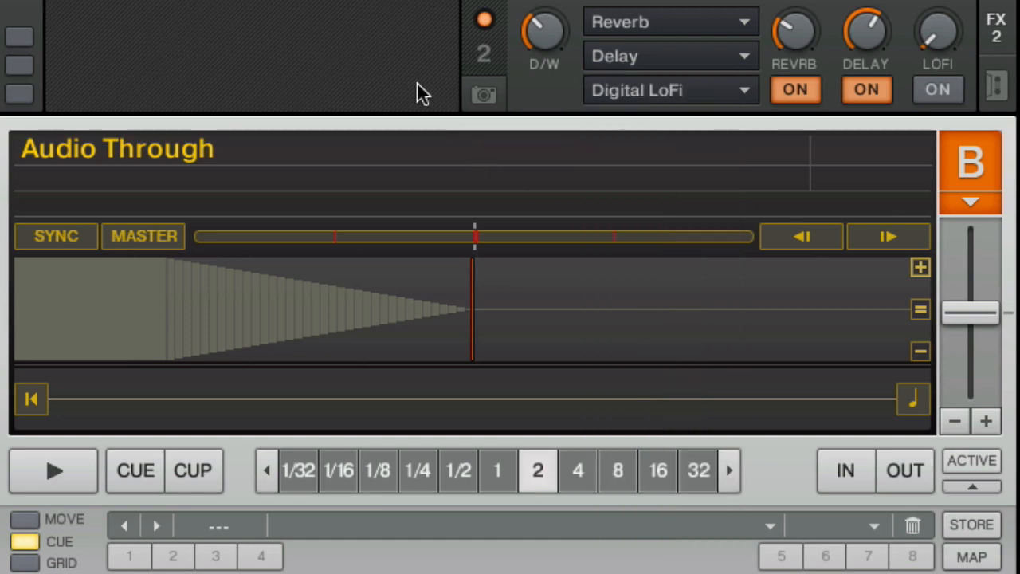
pyautogui.moveTo(271, 140)
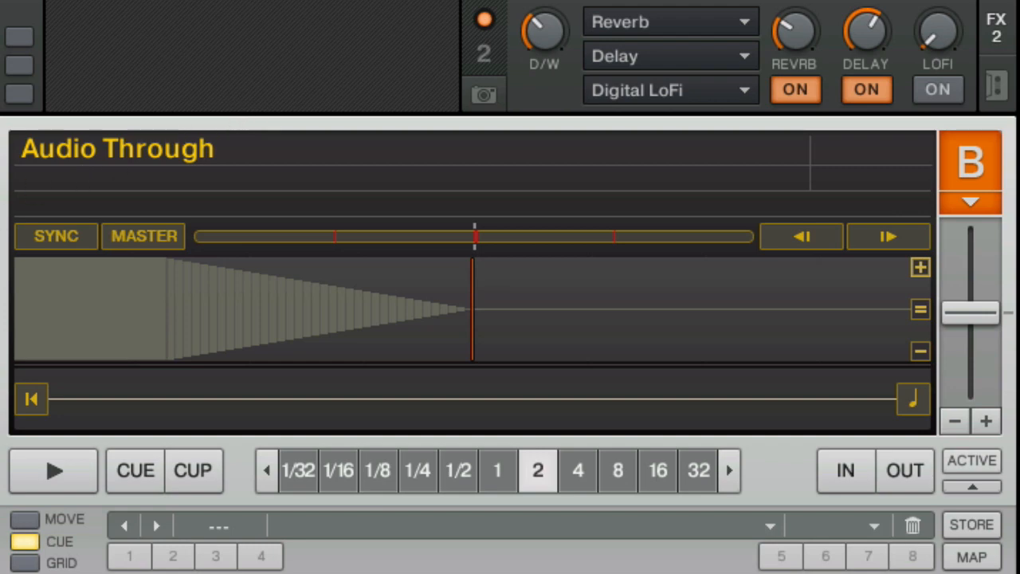
pyautogui.moveTo(657, 38)
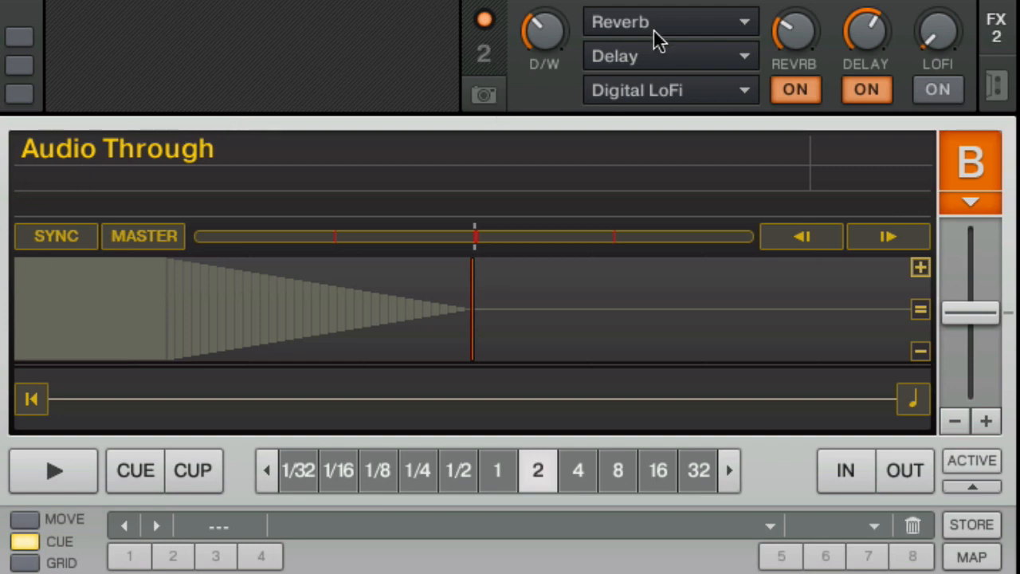
pyautogui.moveTo(1001, 88)
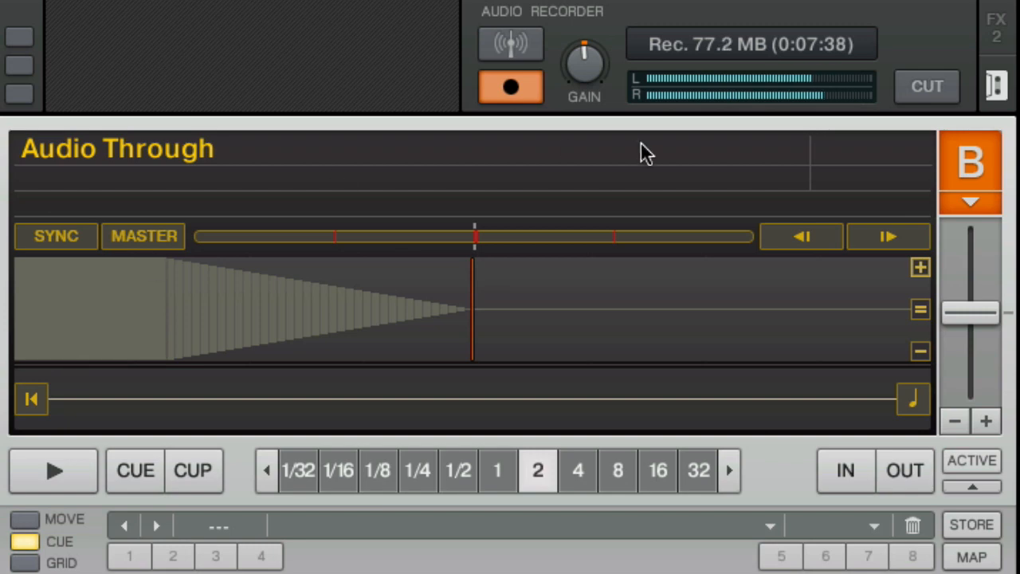
pyautogui.moveTo(621, 80)
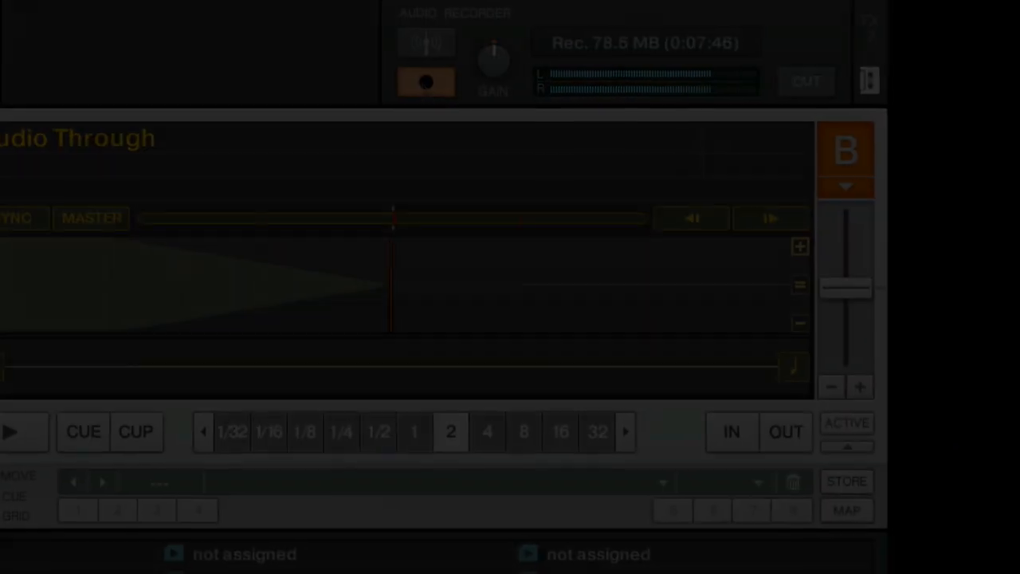
# Stop recording so the captured mic recording appears in the browser's recordings list
pyautogui.click(564, 83)
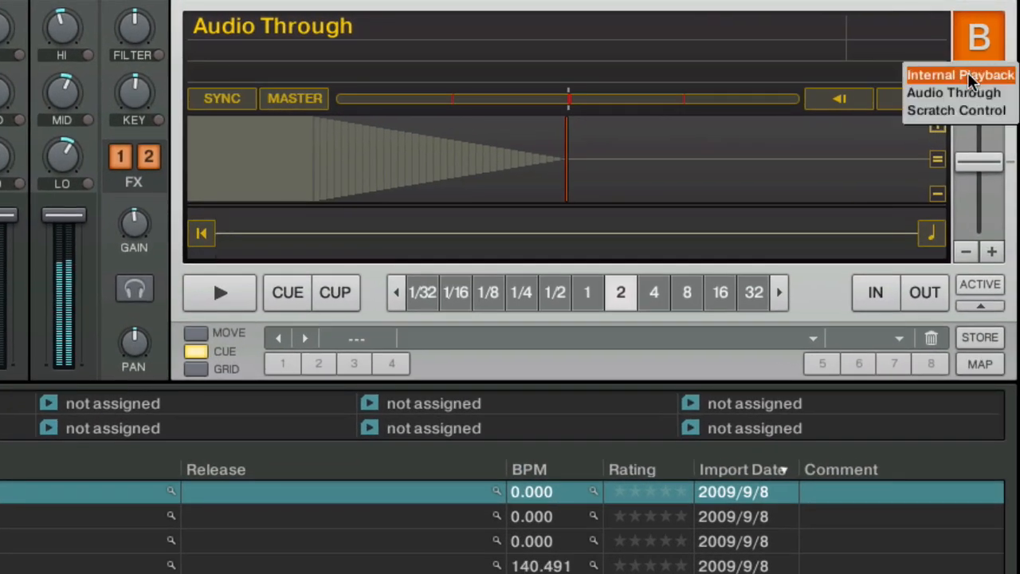
# Switch deck B back to Internal Playback mode
pyautogui.click(959, 75)
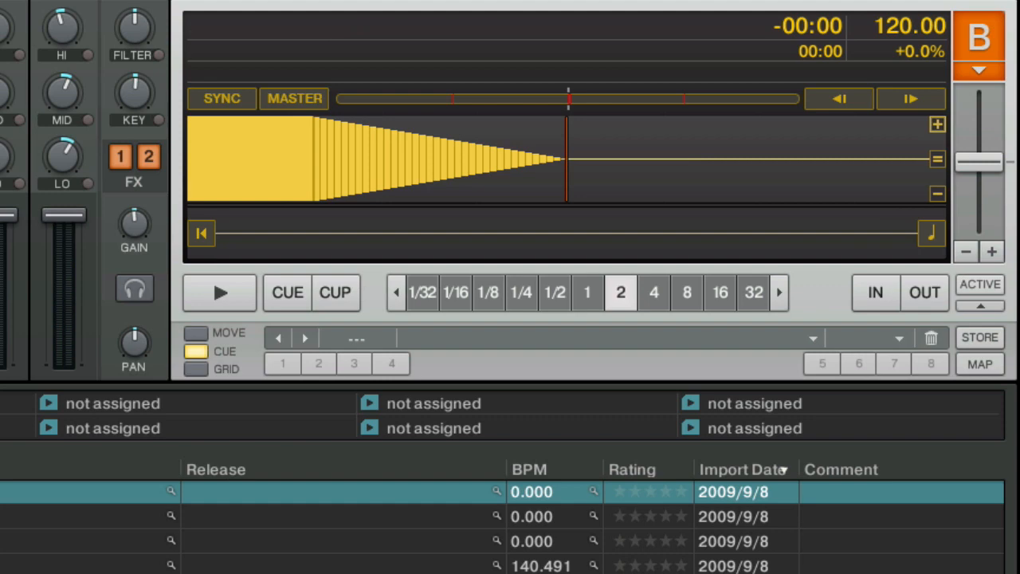